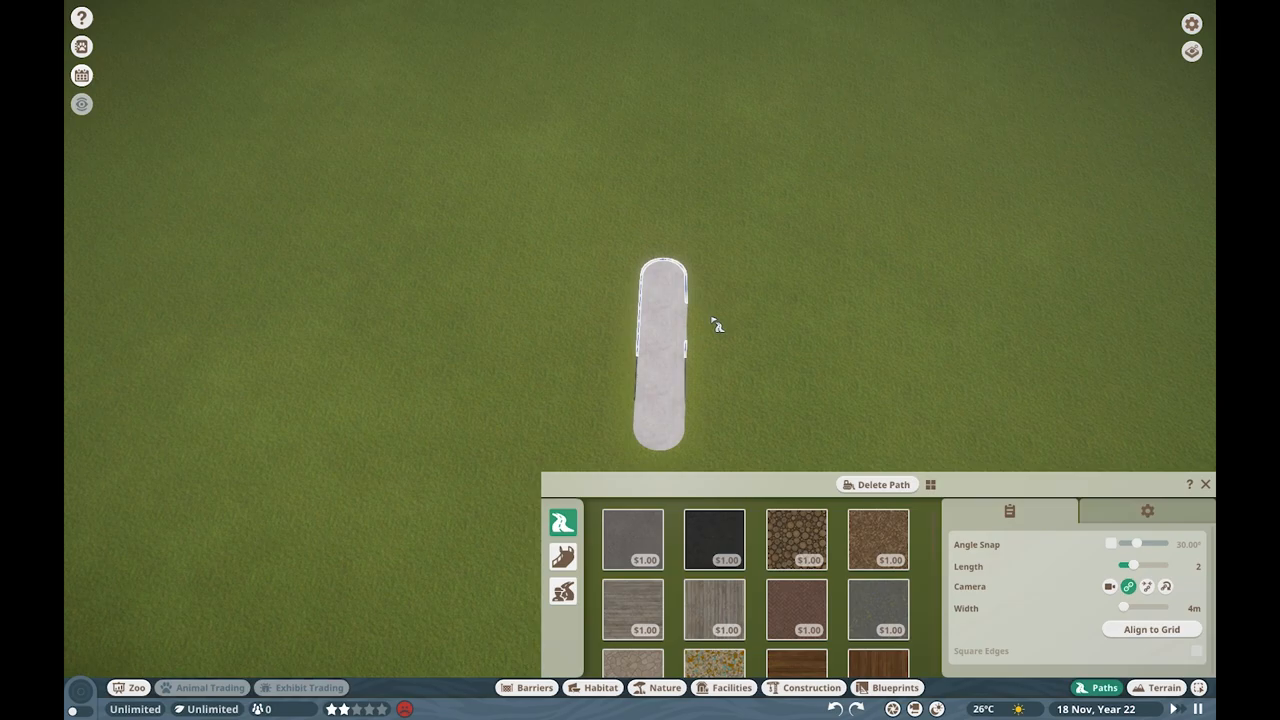
# Step: Raise, lower and smooth the grass around the looping path into hills and hollows
pyautogui.click(1164, 688)
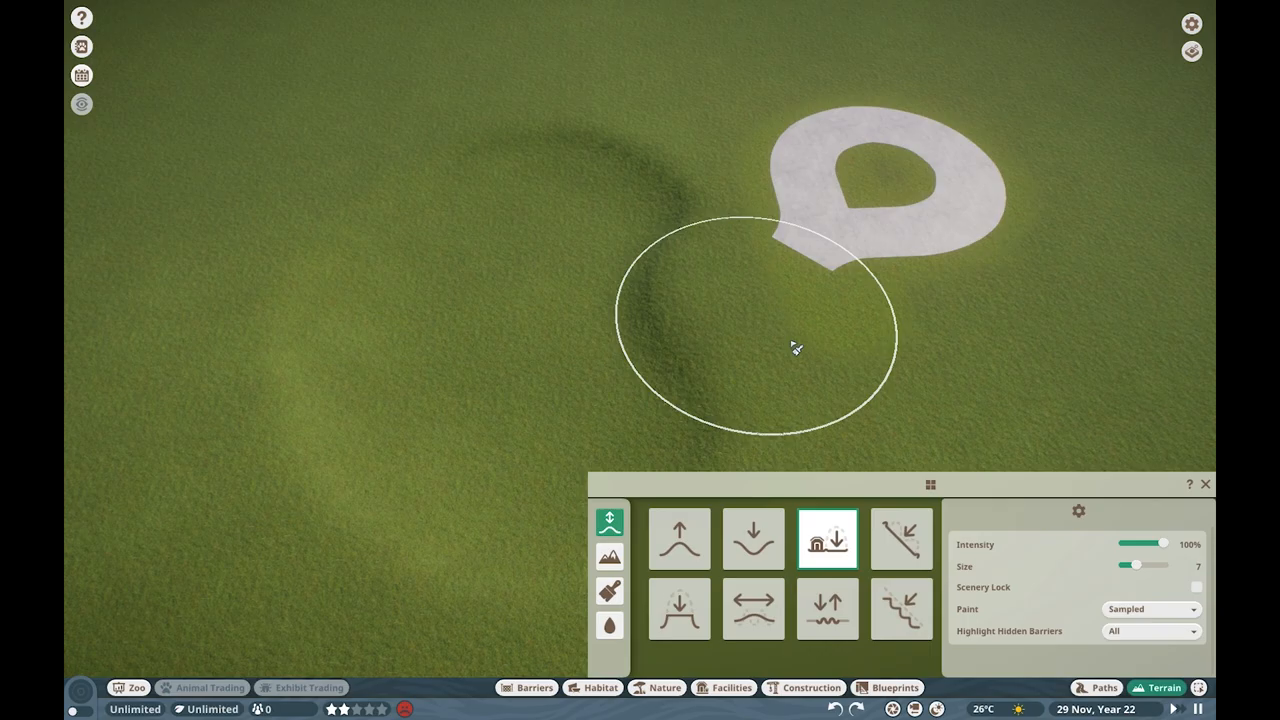
pyautogui.click(752, 608)
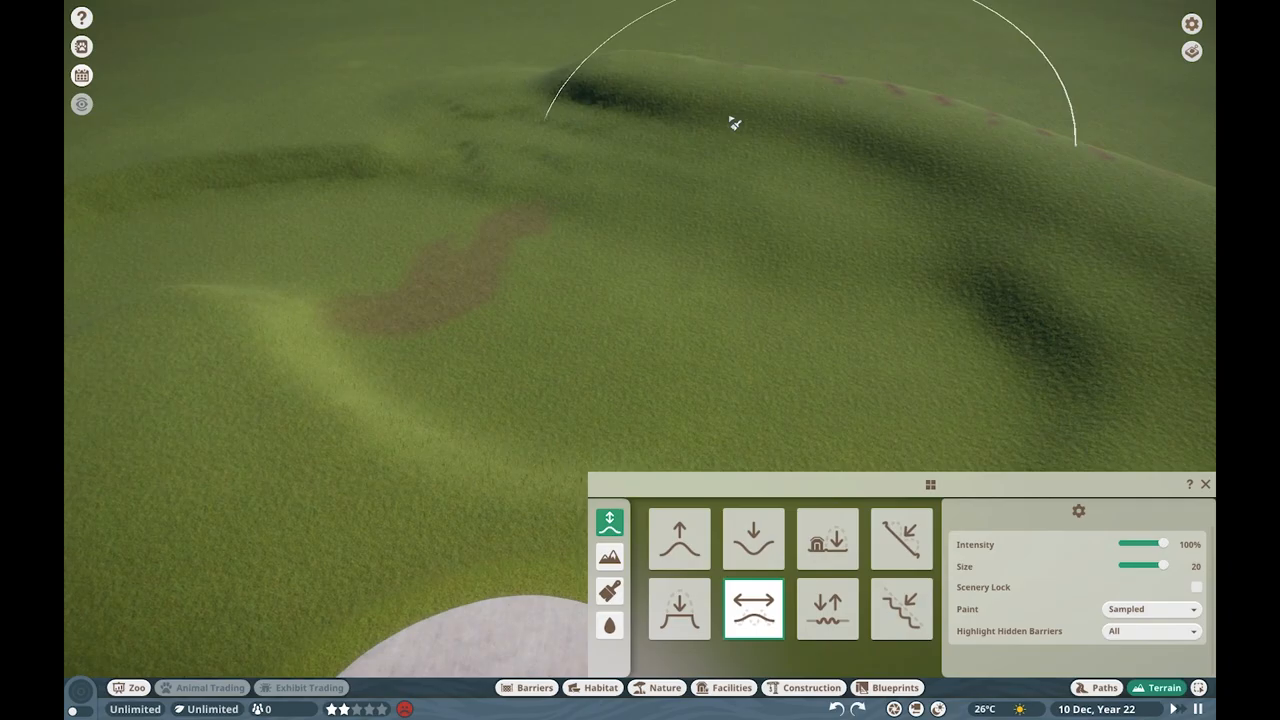
pyautogui.click(828, 538)
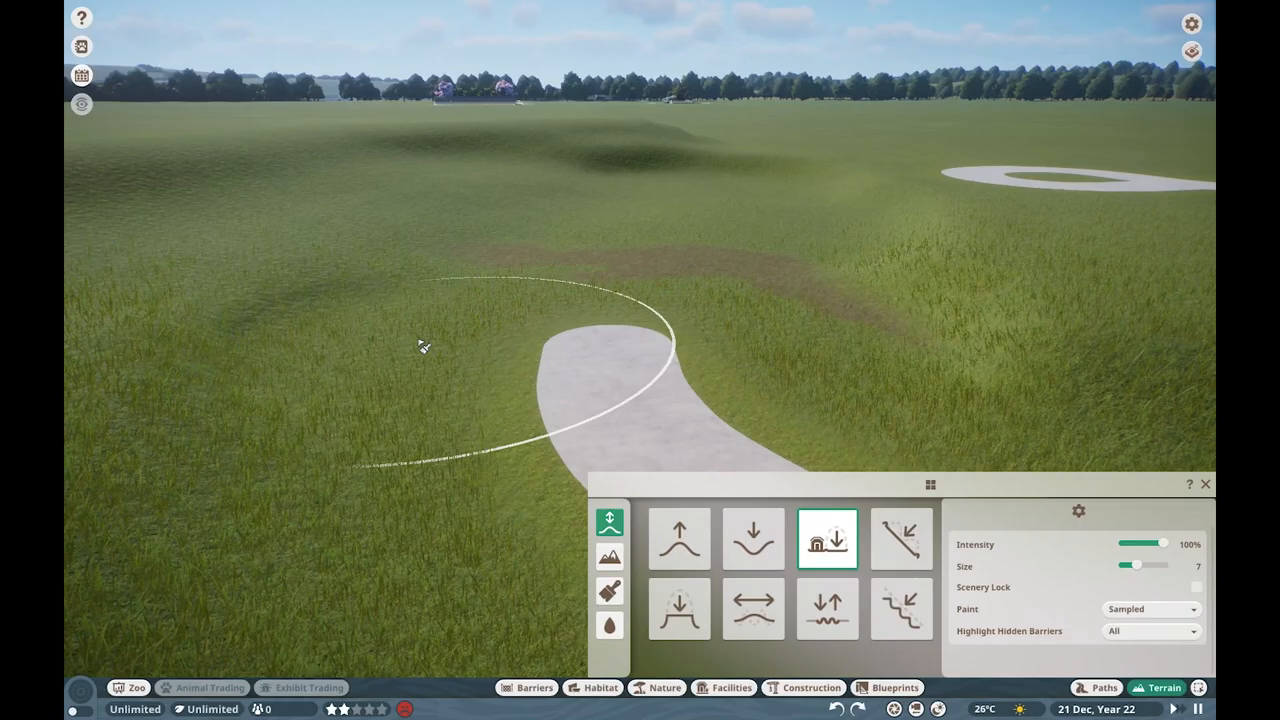
pyautogui.click(752, 610)
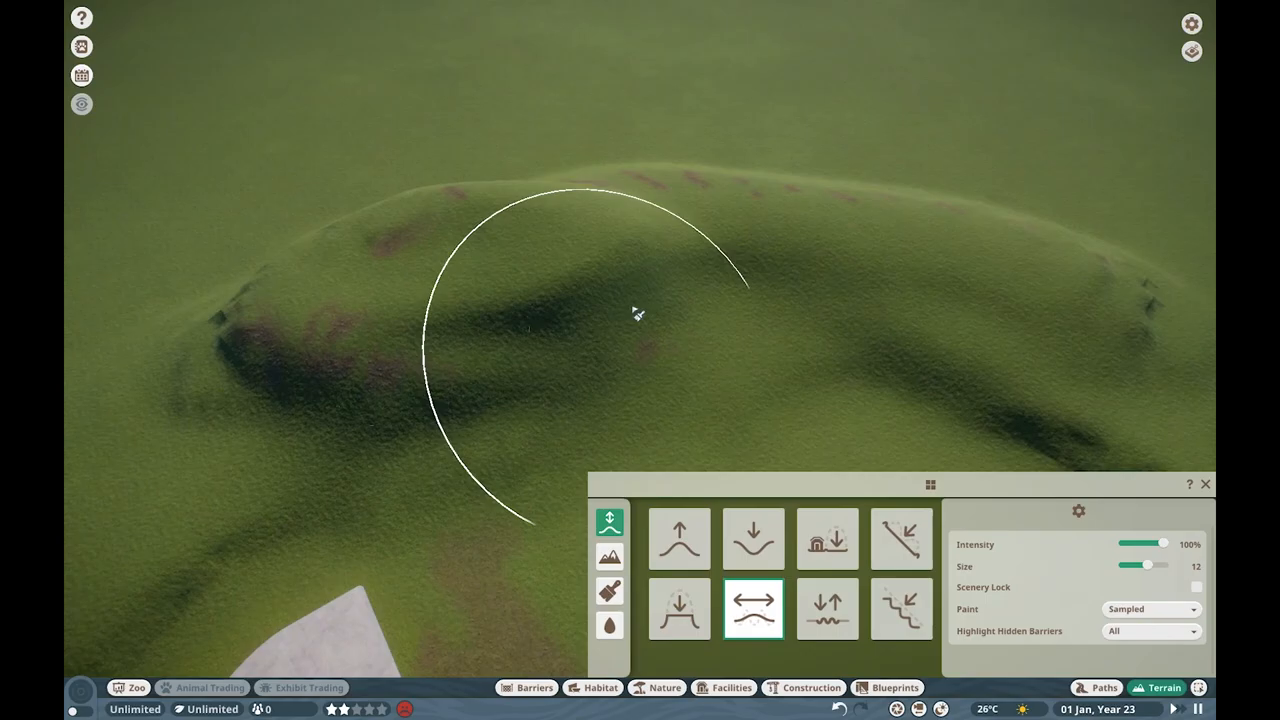
pyautogui.click(528, 688)
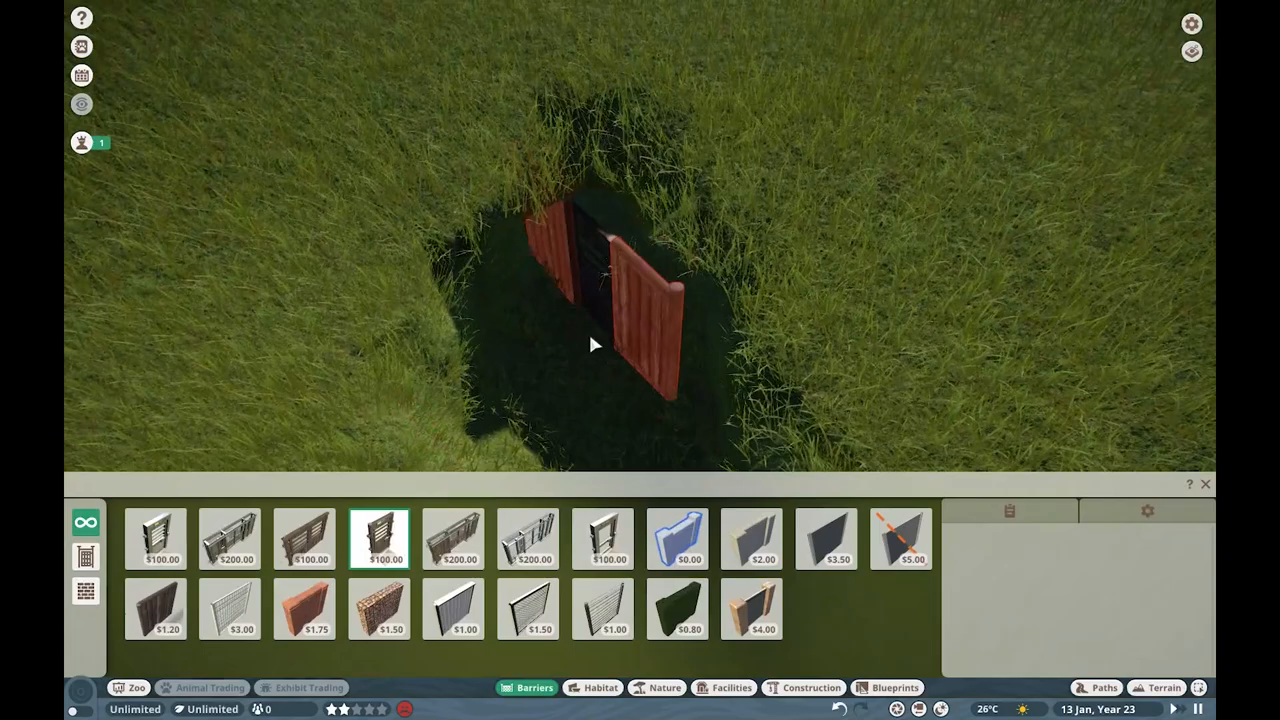
# Step: Dig a sunken pit and place the keeper building, gate and short paved path inside it
pyautogui.click(732, 688)
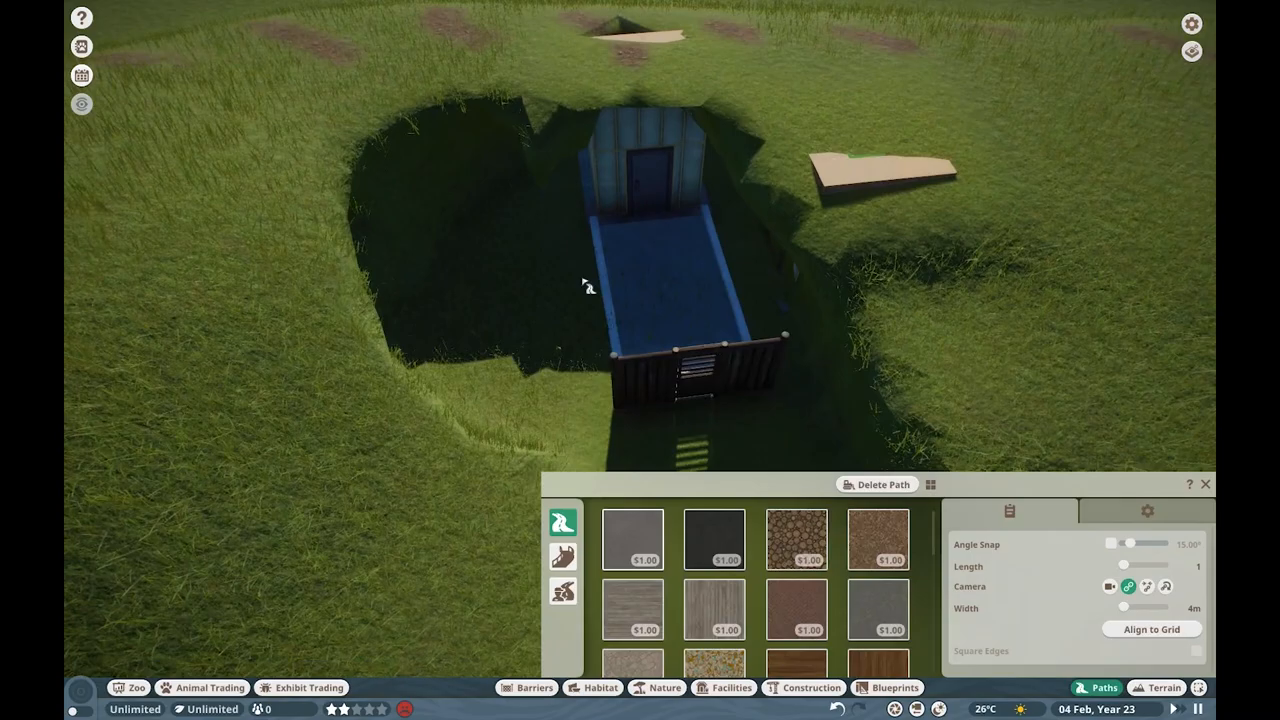
pyautogui.click(732, 688)
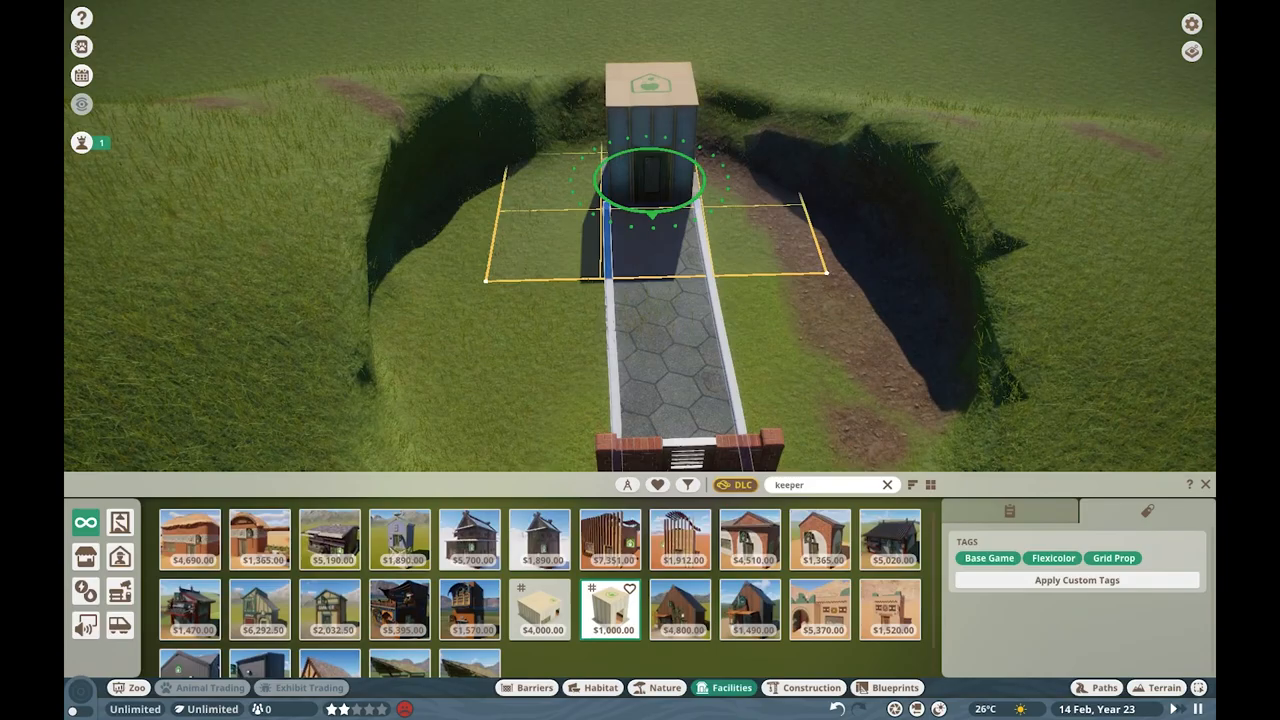
pyautogui.click(528, 688)
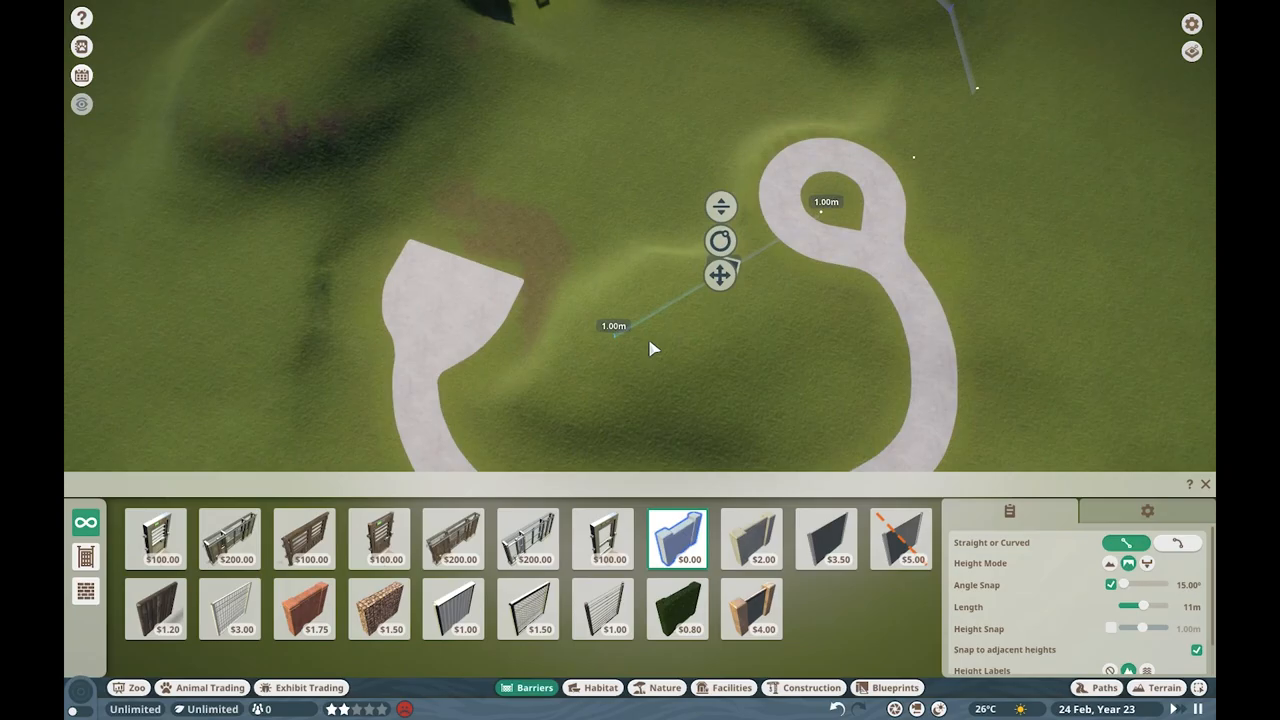
# Step: Place and rotate large brown boulders along both sides of the curving path
pyautogui.click(200, 688)
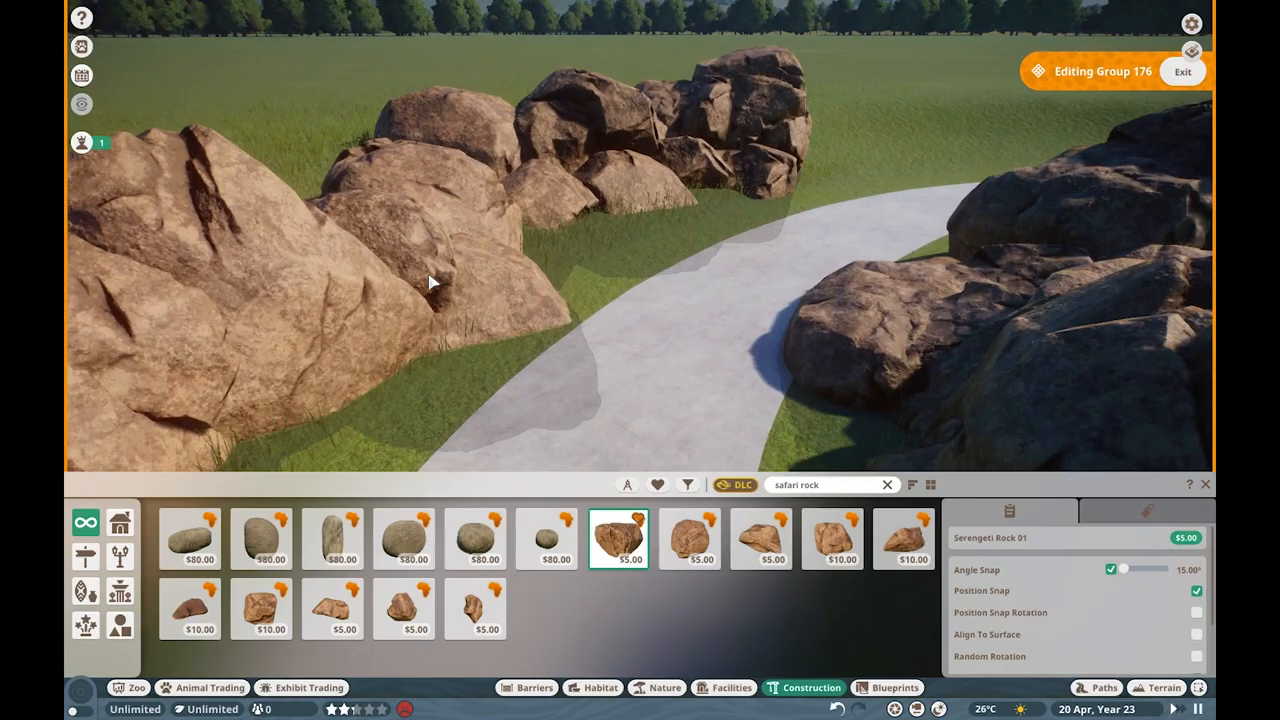
# Step: Group and duplicate rock pieces to extend the brown border around the path loop
pyautogui.click(260, 608)
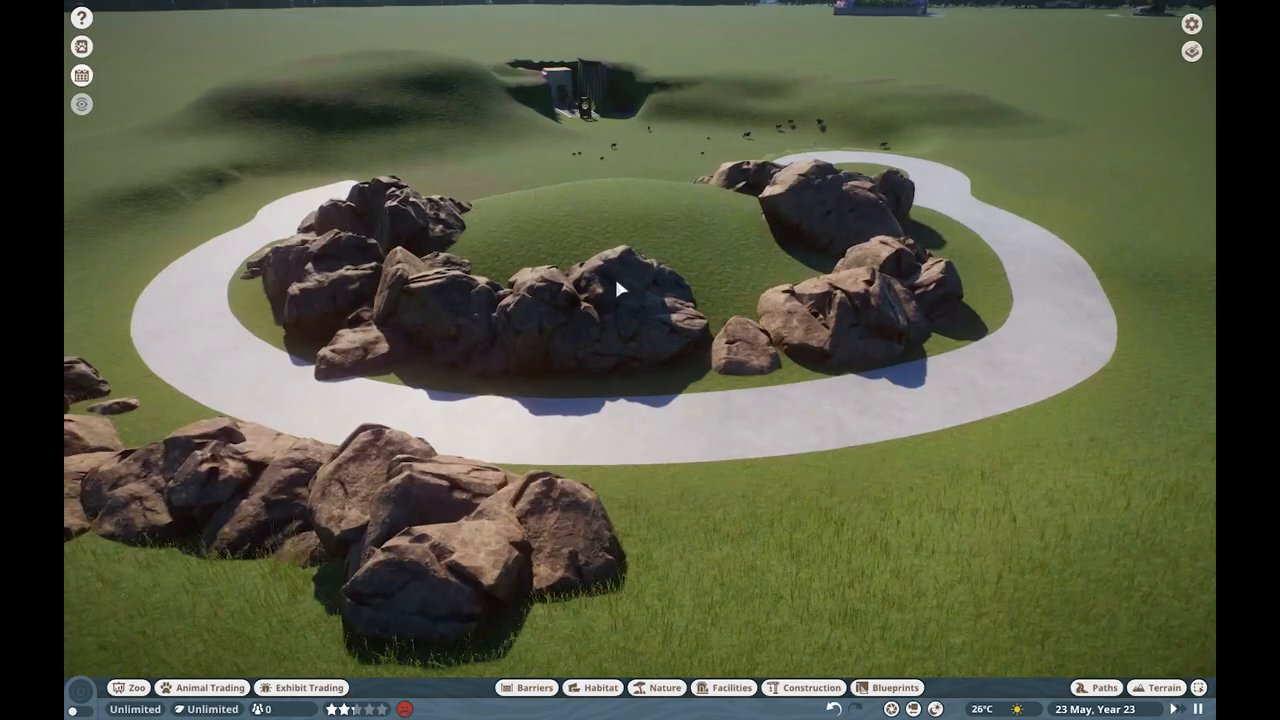
pyautogui.click(804, 688)
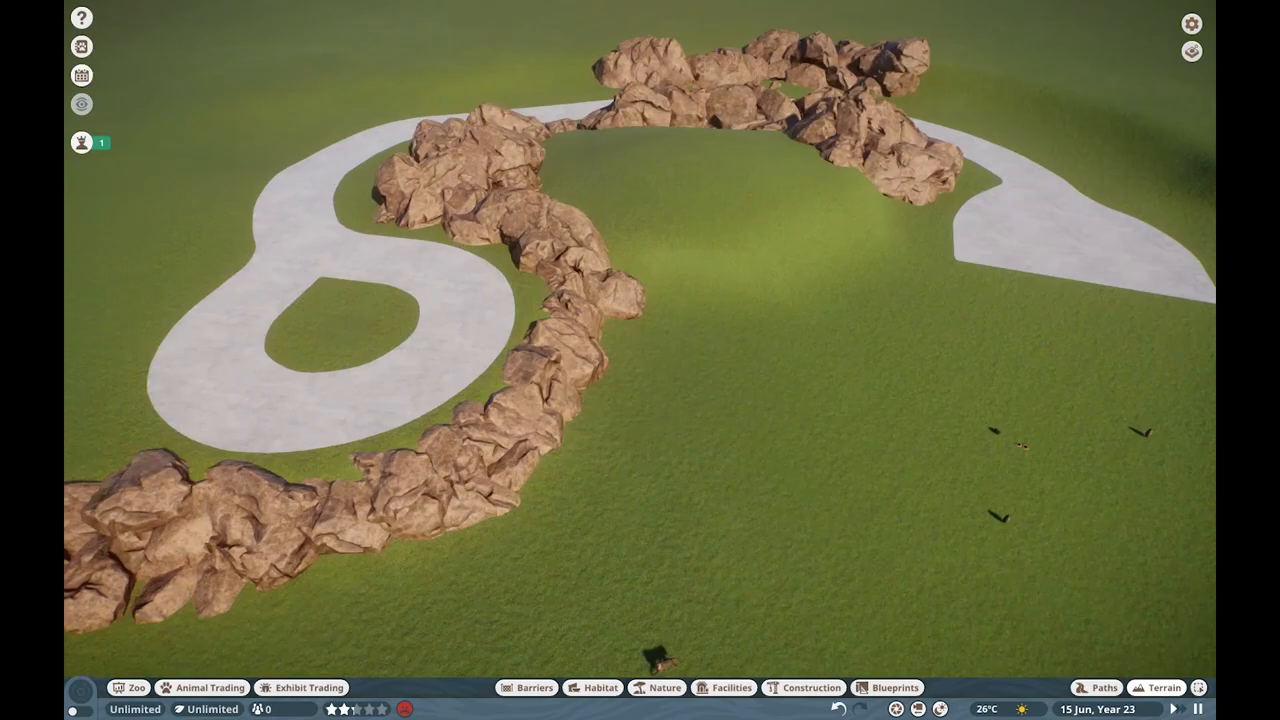
pyautogui.click(804, 688)
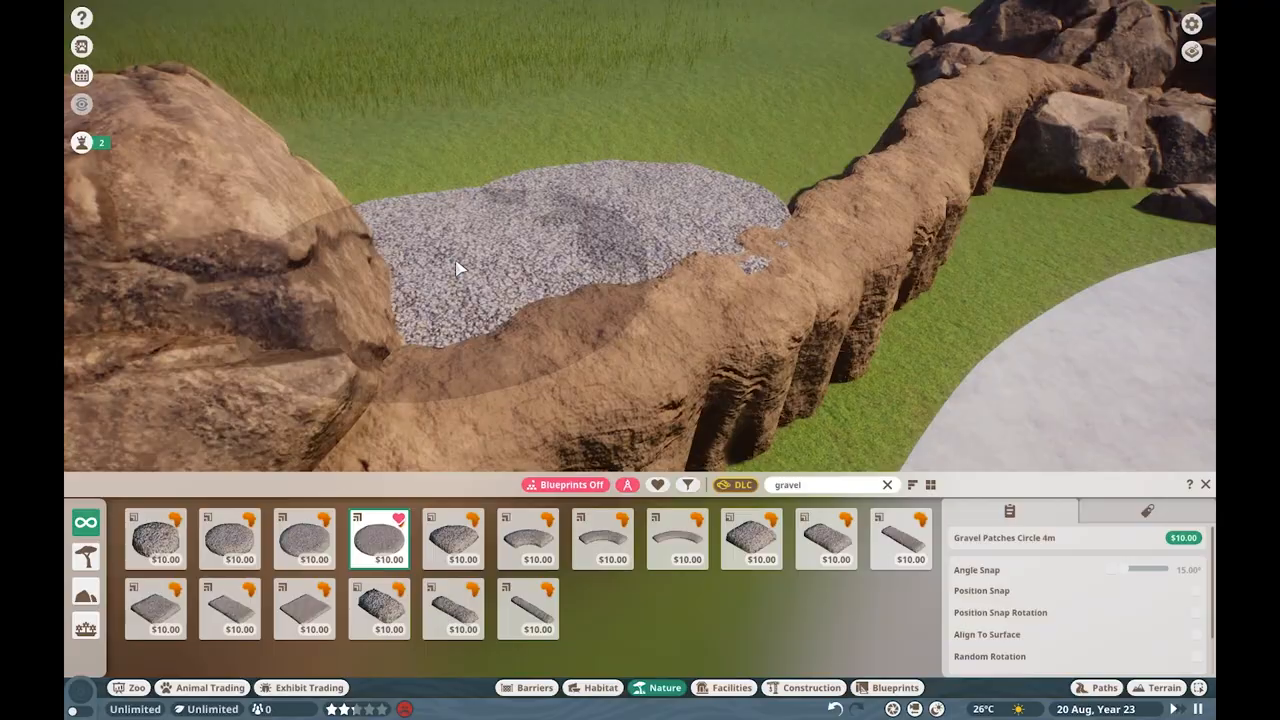
# Step: Place Gravel Patches Circle 4m inside the rock-lined area
pyautogui.click(1162, 688)
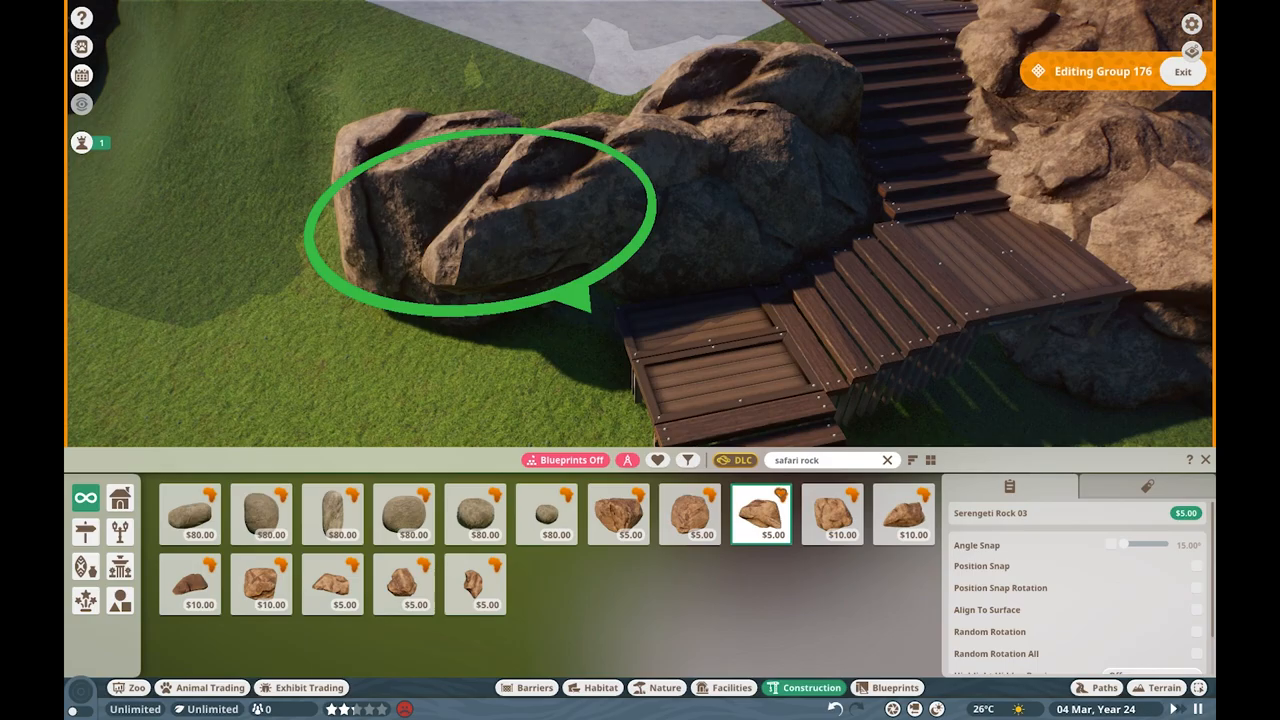
# Step: Place Serengeti safari rocks by the stairs and a Century Plant Large beside the gravel
pyautogui.click(618, 512)
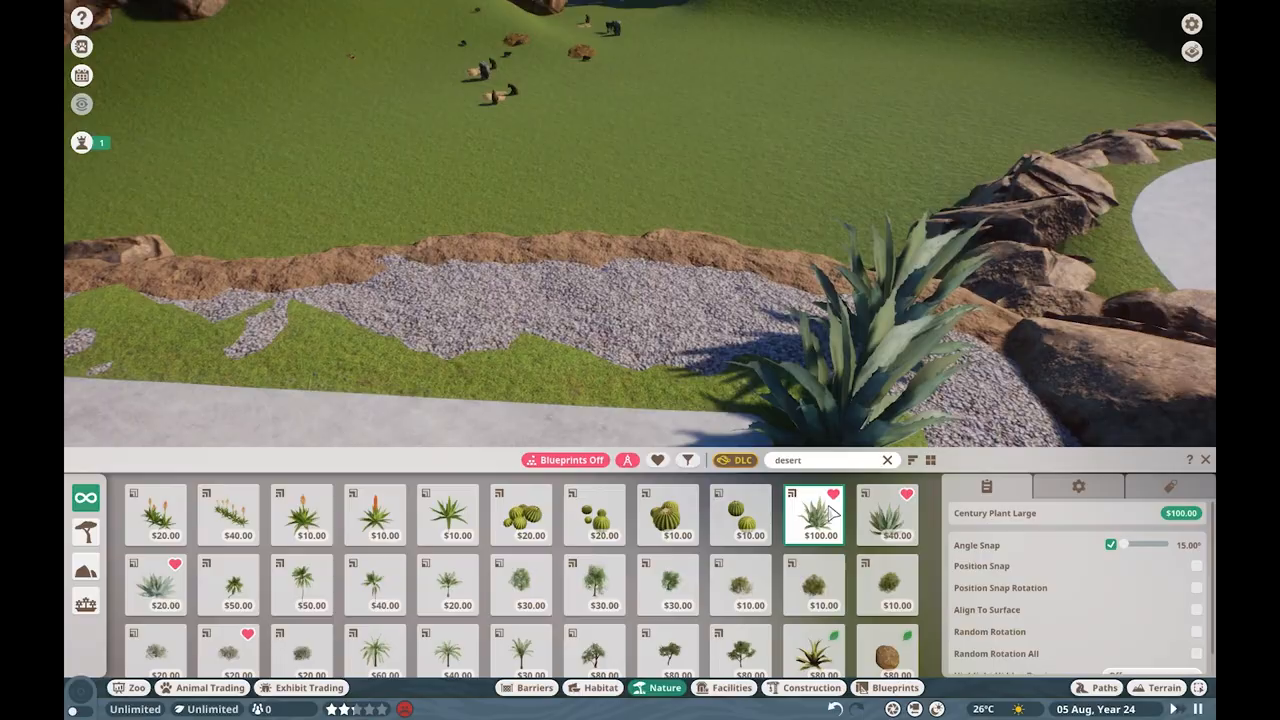
# Step: Place Century Plant Medium among the rocks bordering the gravel strip
pyautogui.click(888, 516)
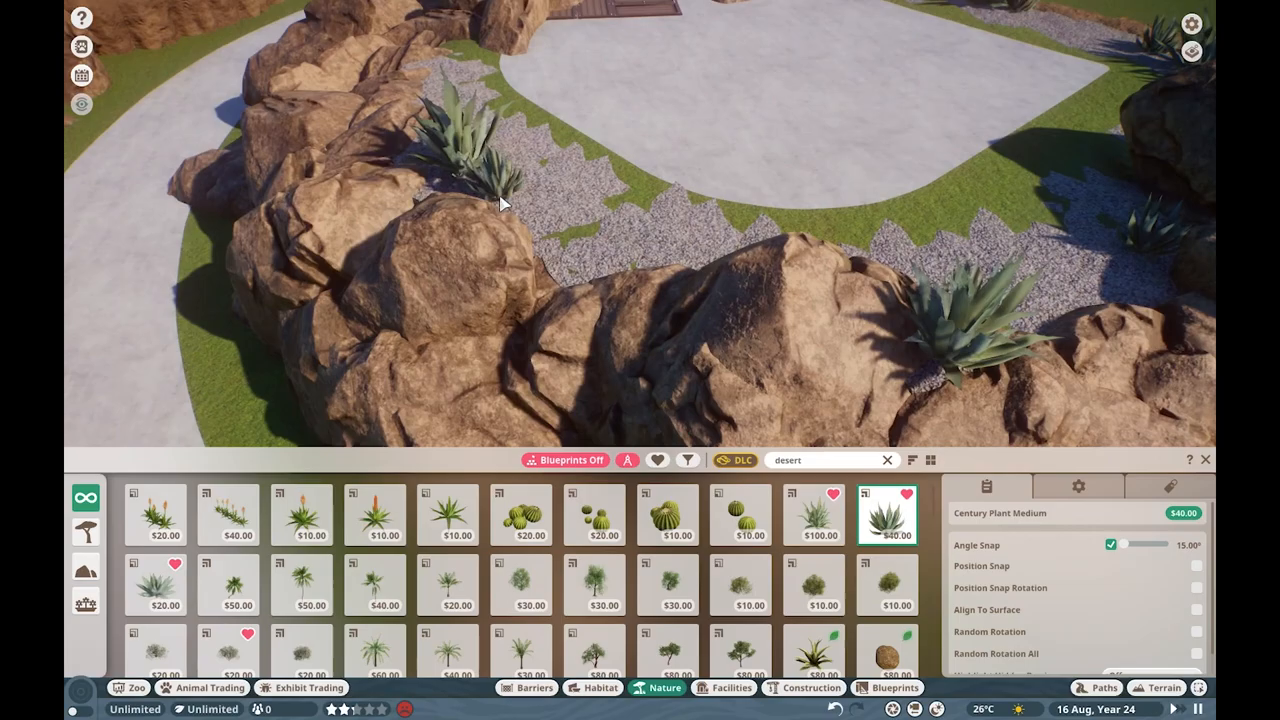
pyautogui.click(810, 688)
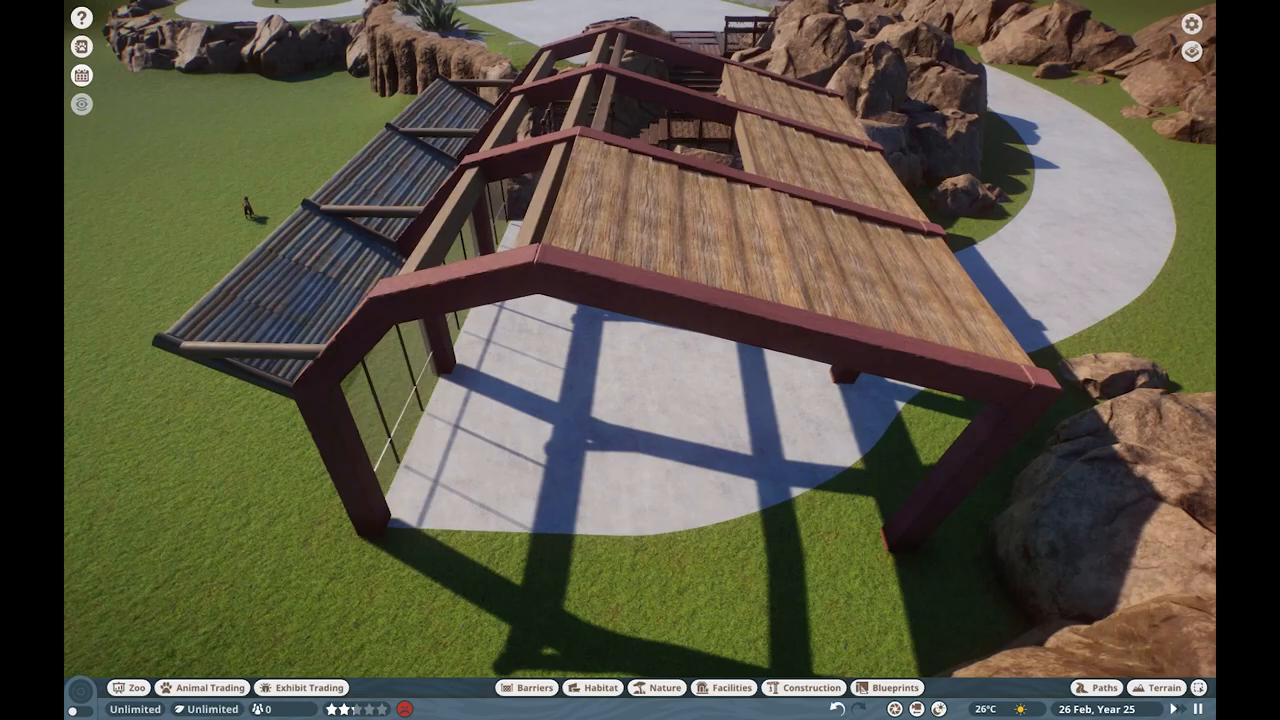
# Step: Assemble the wooden roof, red frame and glass wall pieces of the keeper building over the path
pyautogui.click(804, 688)
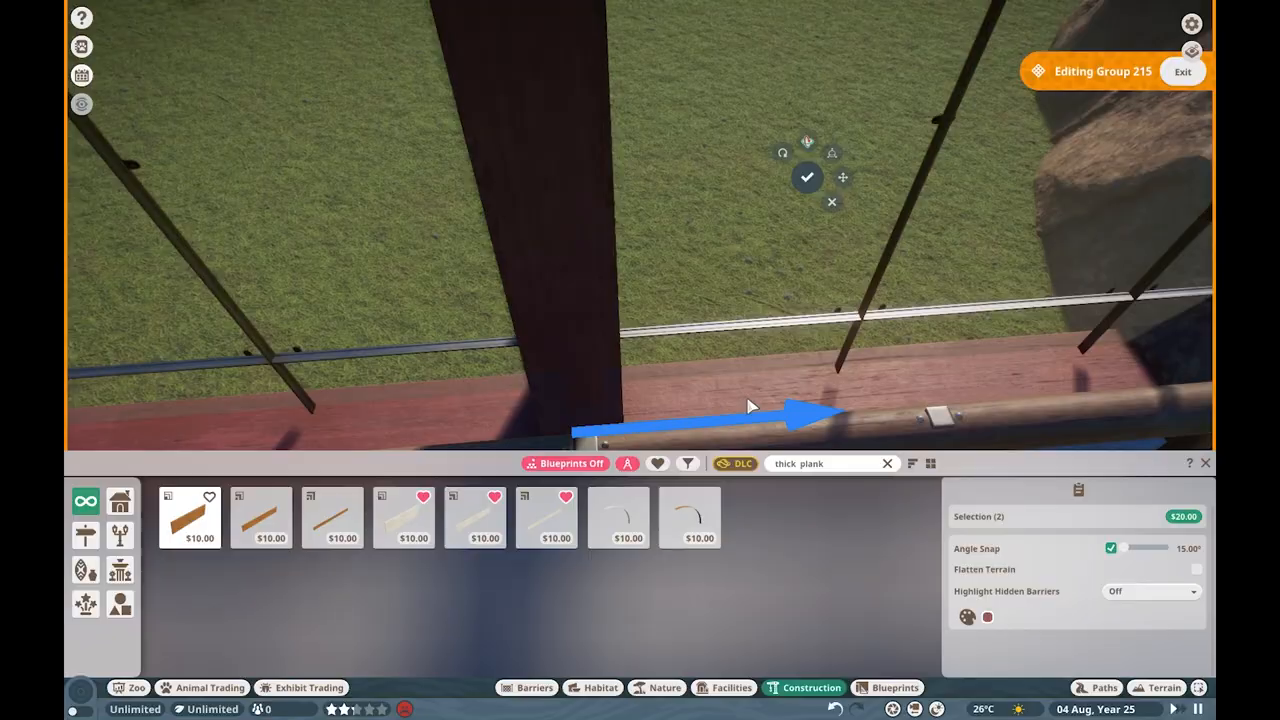
# Step: Position a stick plank piece along the building wall as a railing
pyautogui.click(1164, 688)
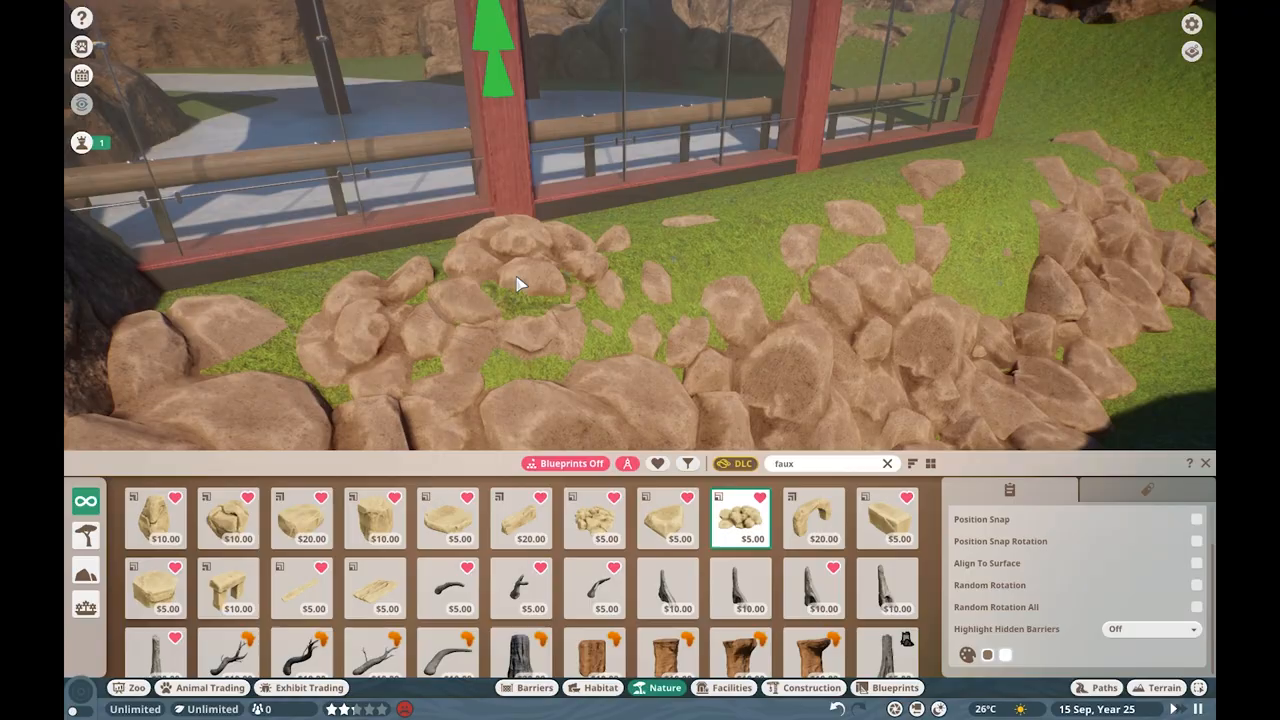
# Step: Place faux rock pieces across the grass below the glass wall
pyautogui.click(1196, 564)
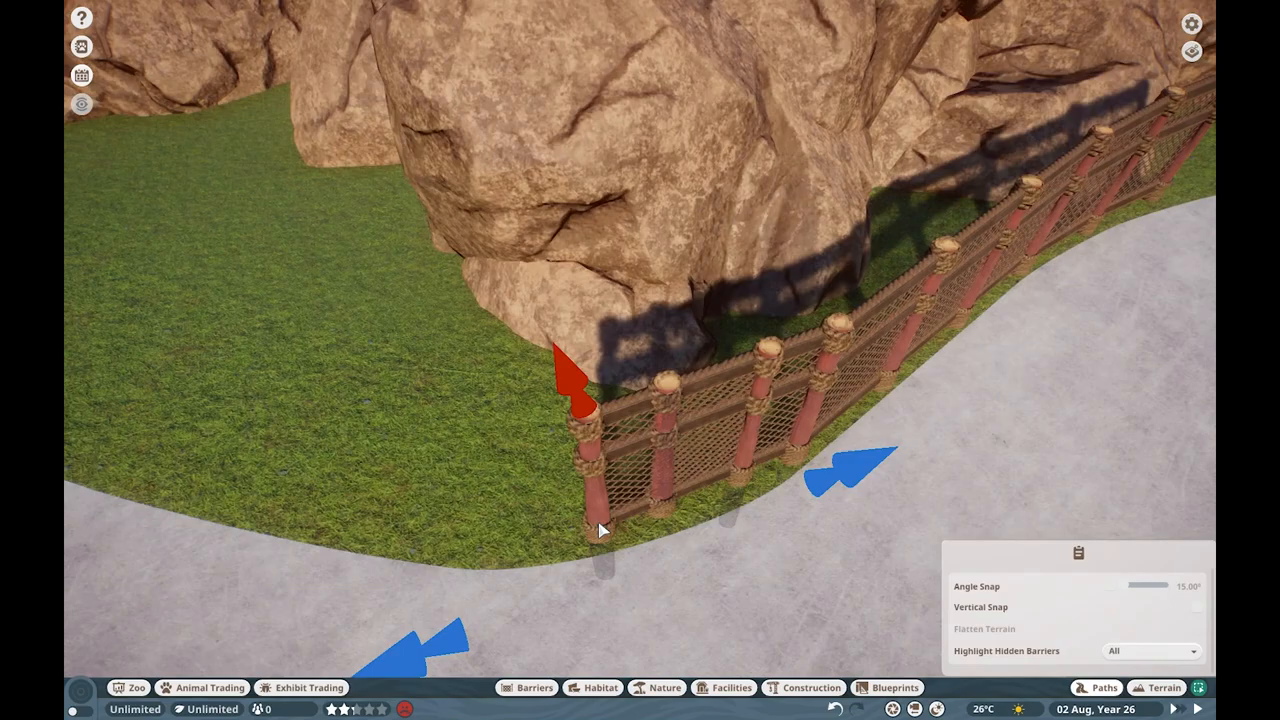
# Step: Place the final ornate red fence post against the rock face at the path edge
pyautogui.click(812, 688)
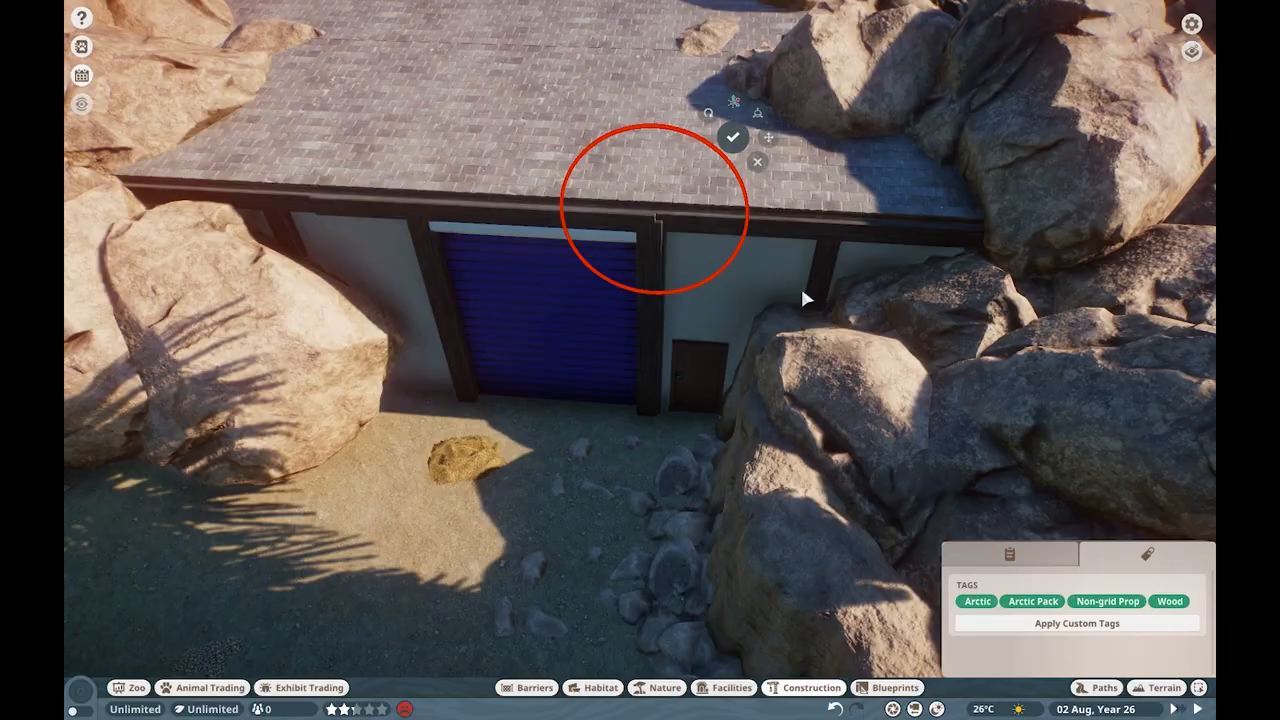
# Step: Place a clump of dry grass on the sandy habitat ground
pyautogui.click(656, 688)
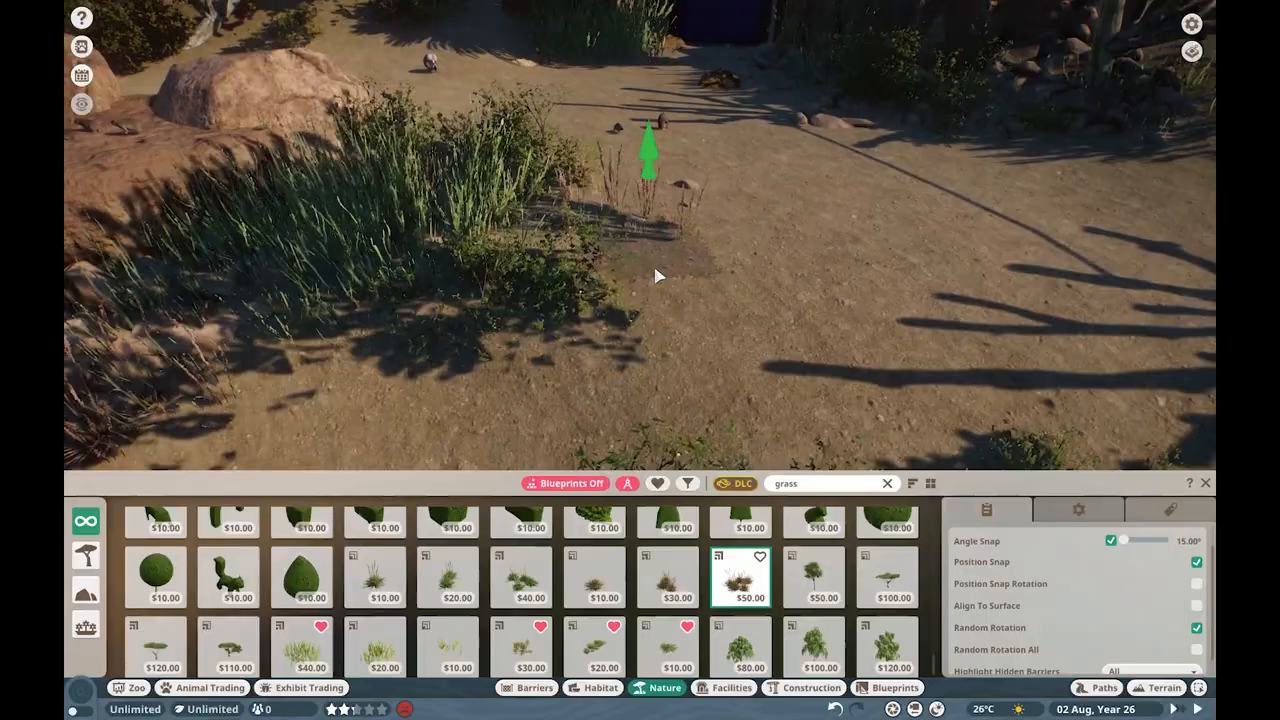
# Step: Select the white shade sail group and apply a dusky purple colour to it
pyautogui.click(520, 576)
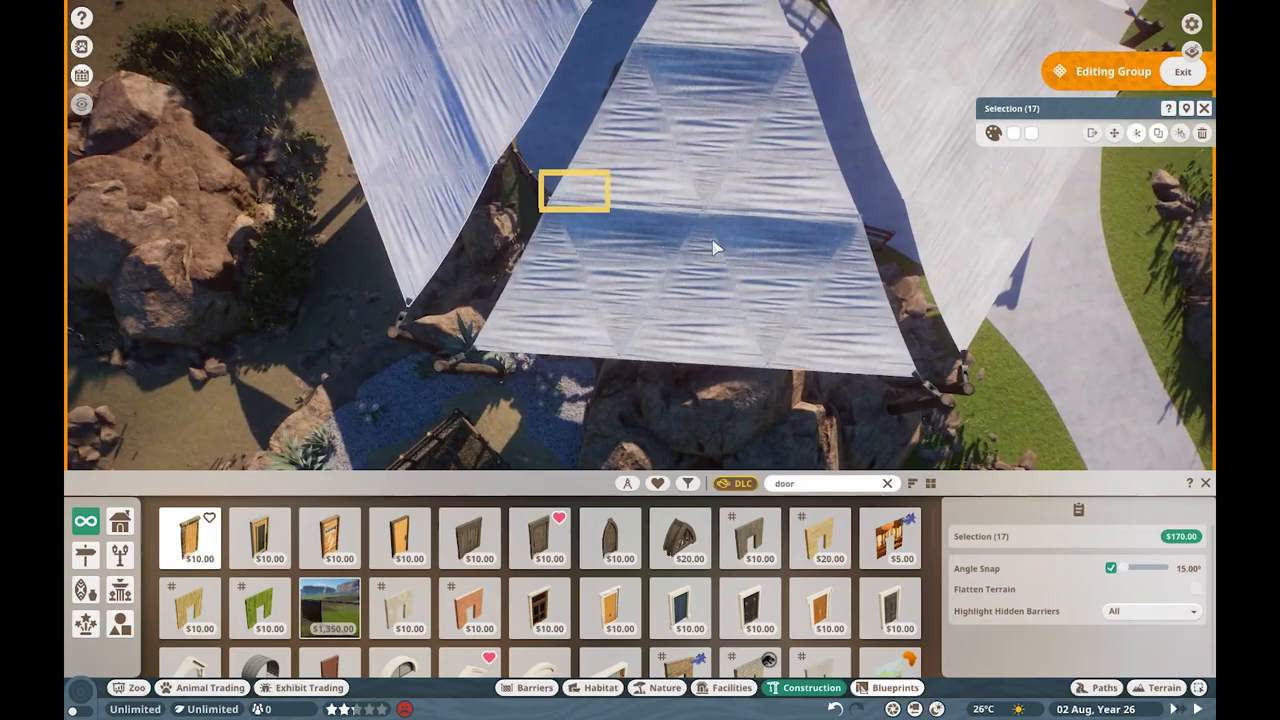
pyautogui.click(992, 132)
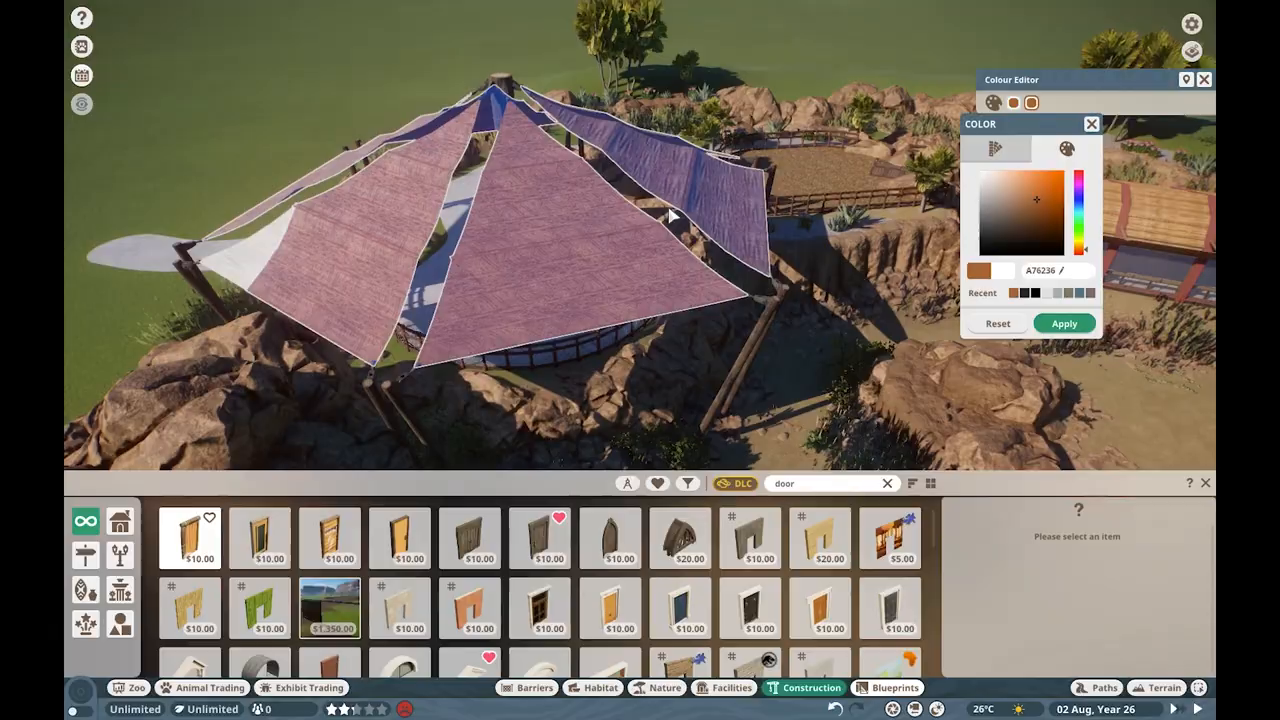